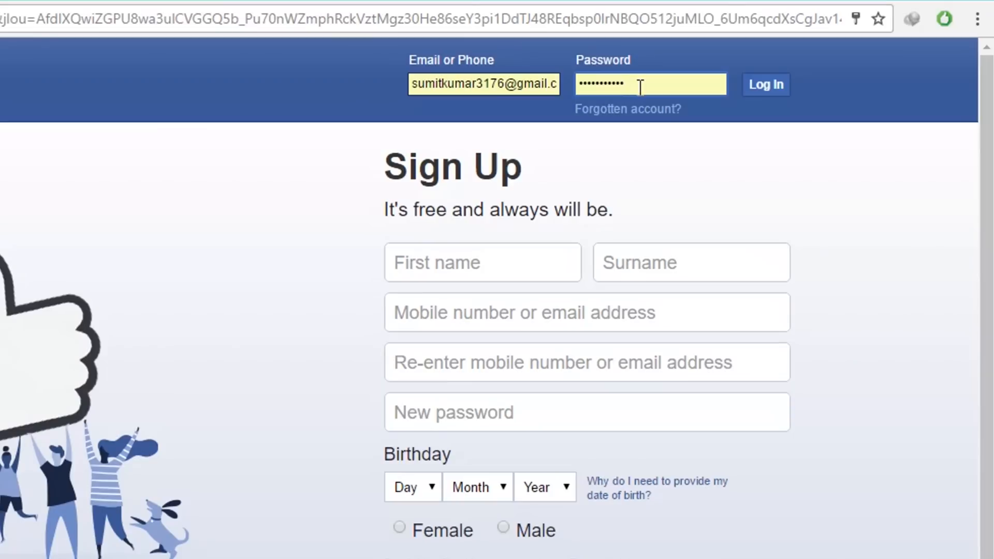
Step: Inspect the Facebook password field and change its type attribute from password to text
{"action": "right_click", "coordinate": [640, 84]}
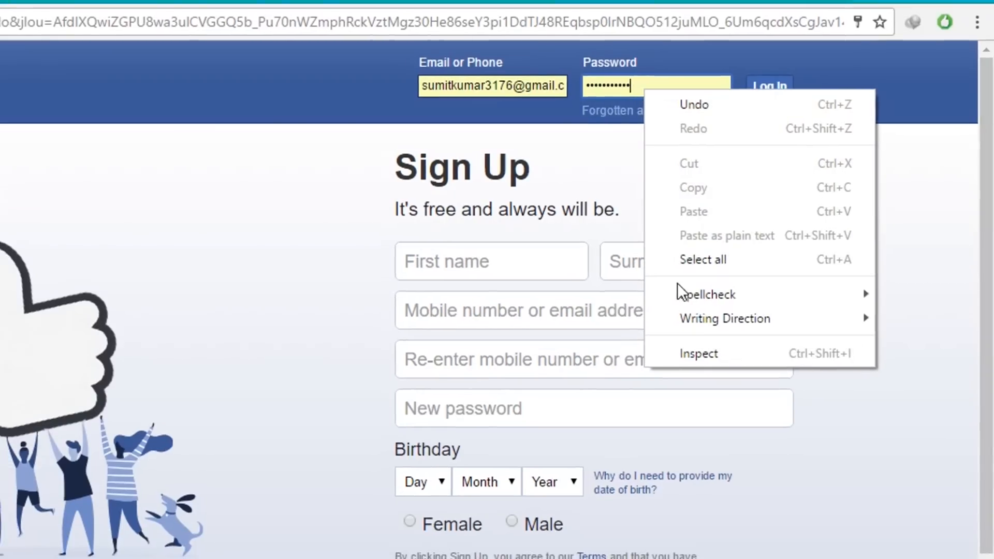
{"action": "left_click", "coordinate": [698, 353]}
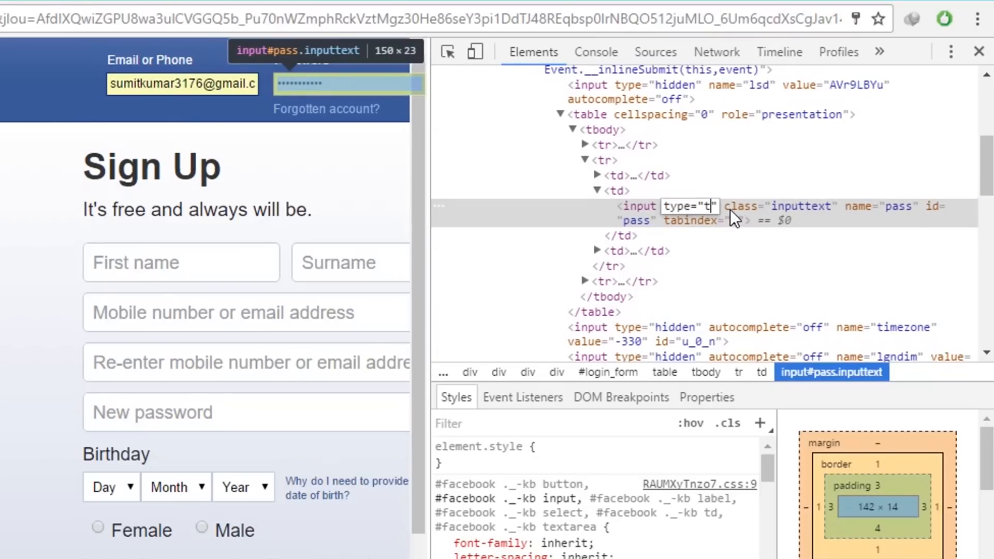
{"action": "type", "text": "ext"}
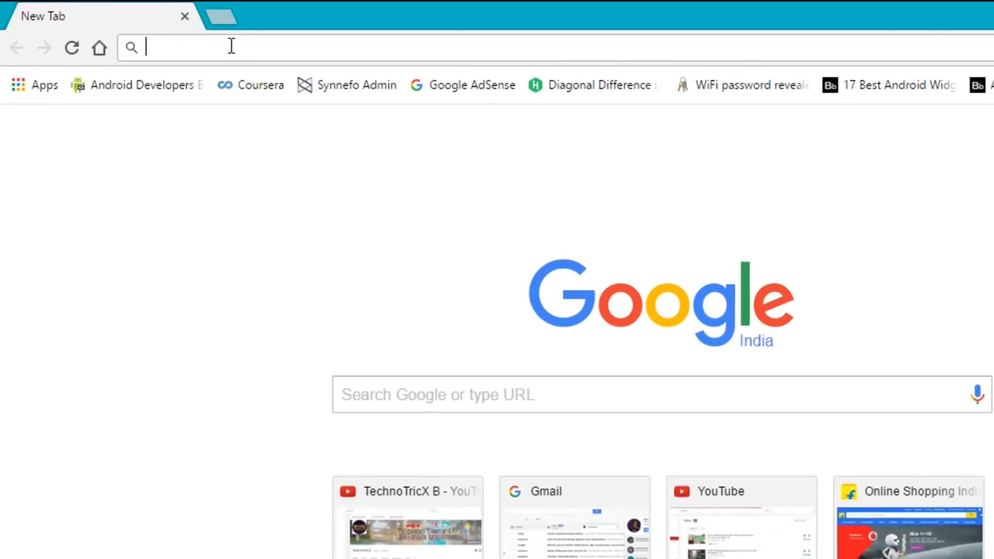
Step: Search 'where is my phone' and open Android Device Manager locating the Letv X500
{"action": "type", "text": "where is my phone"}
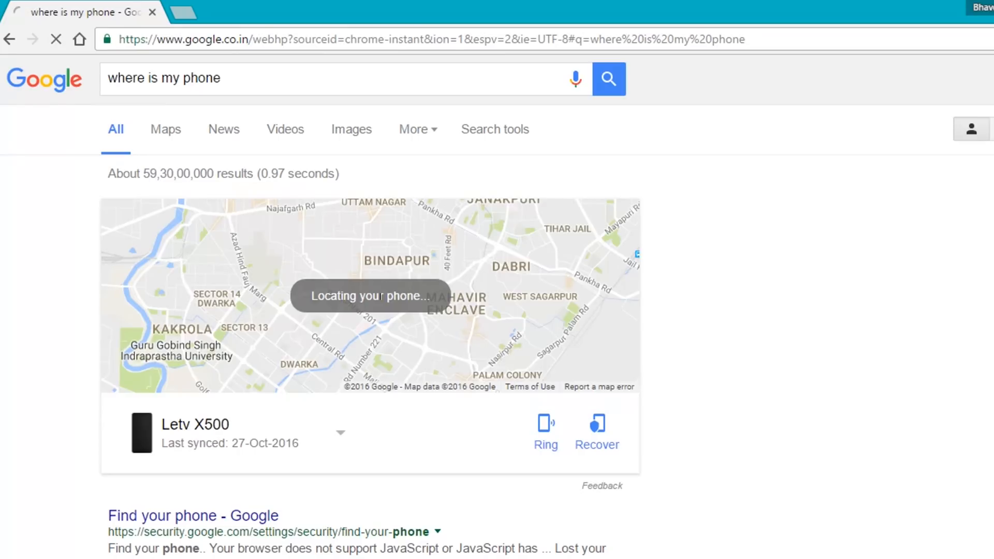
{"action": "left_click", "coordinate": [597, 433]}
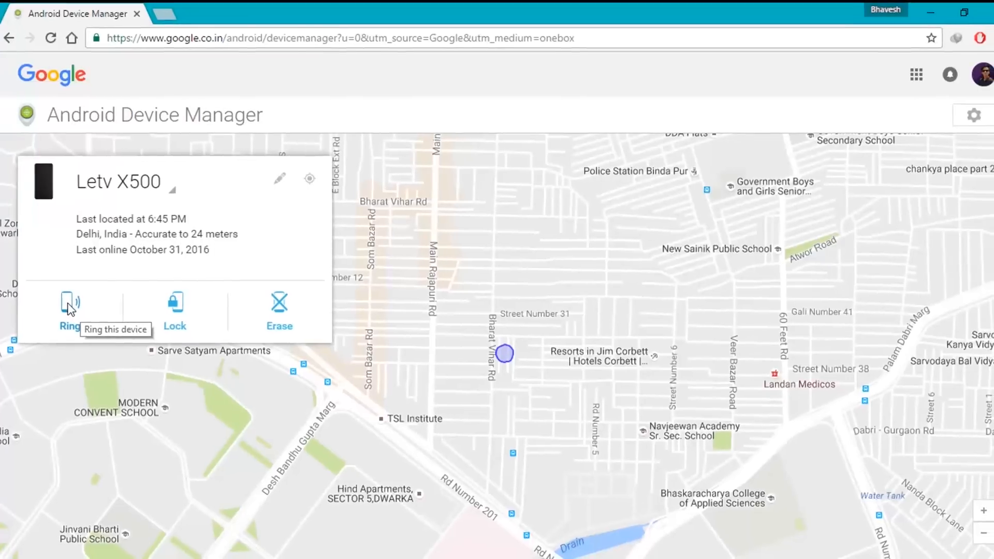
Step: Ring the Letv X500, then cancel the ringing
{"action": "left_click", "coordinate": [71, 301]}
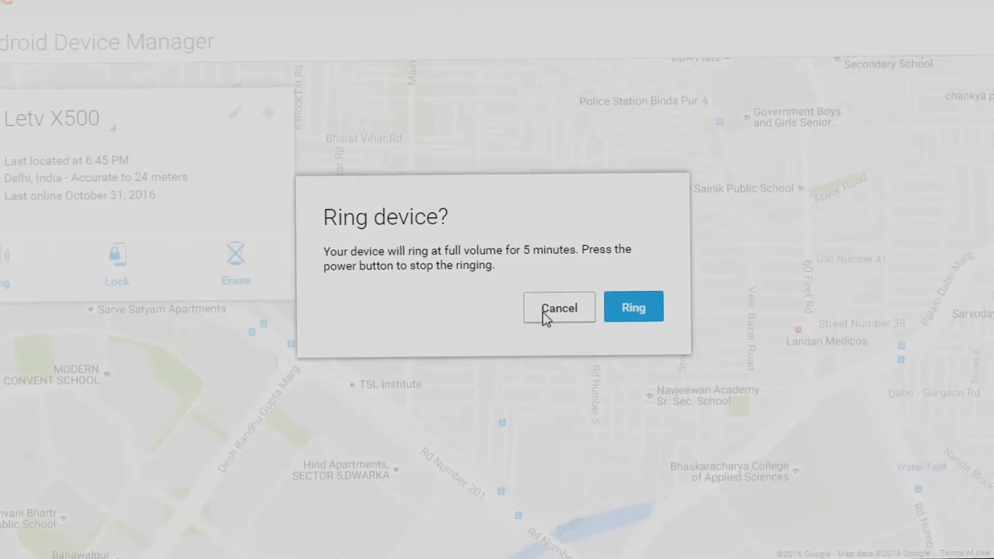
{"action": "left_click", "coordinate": [559, 307]}
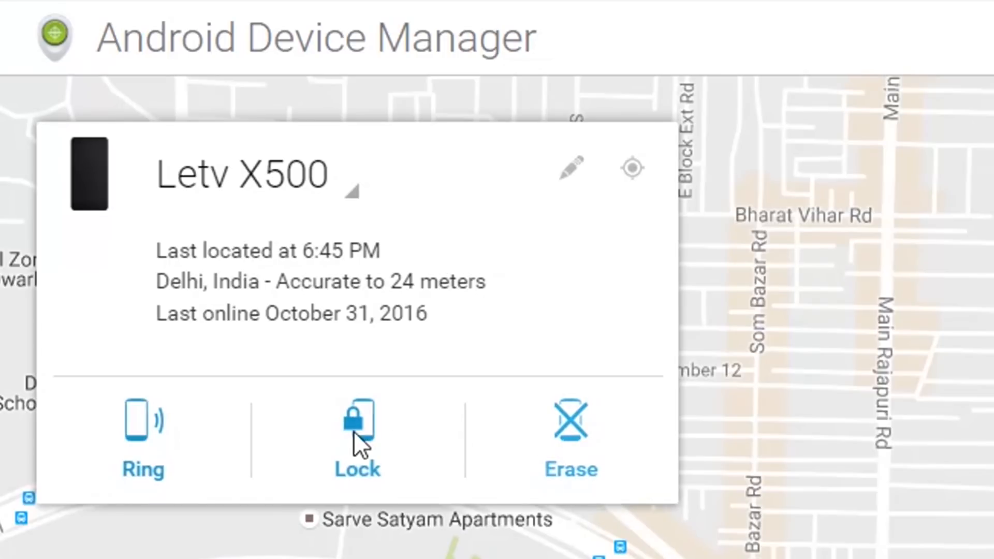
Step: Lock the phone with a new password and the recovery message 'Subscribe'
{"action": "left_click", "coordinate": [357, 421]}
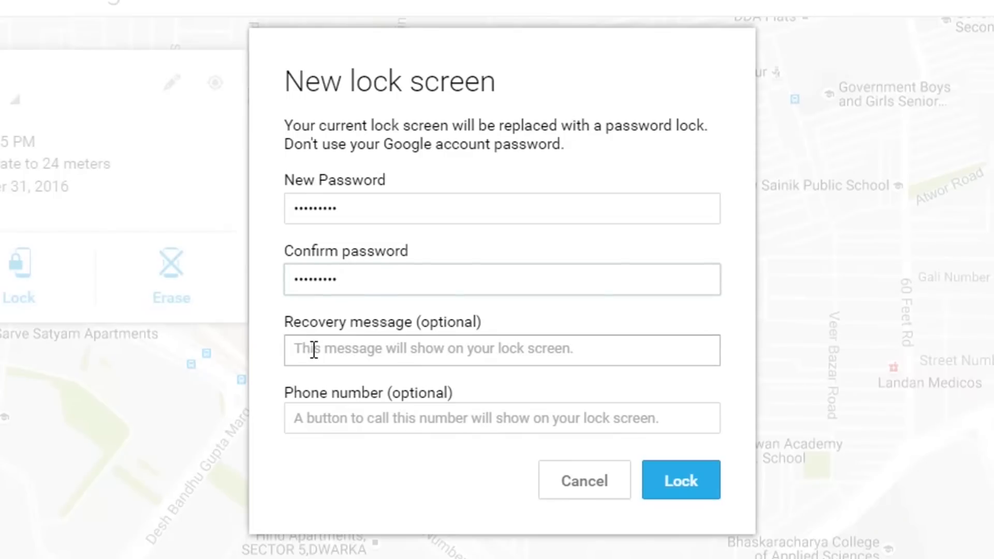
{"action": "left_click", "coordinate": [502, 350]}
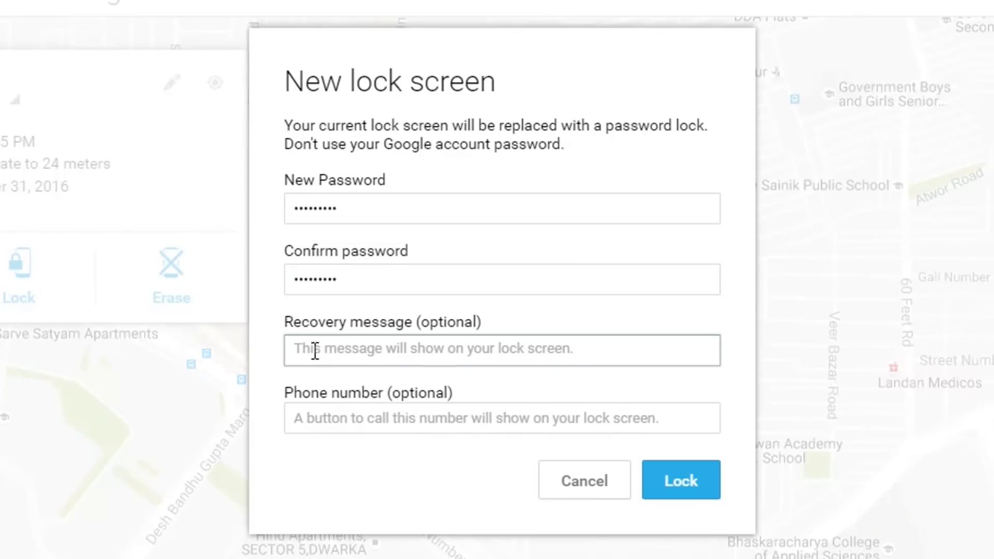
{"action": "type", "text": "Subsc"}
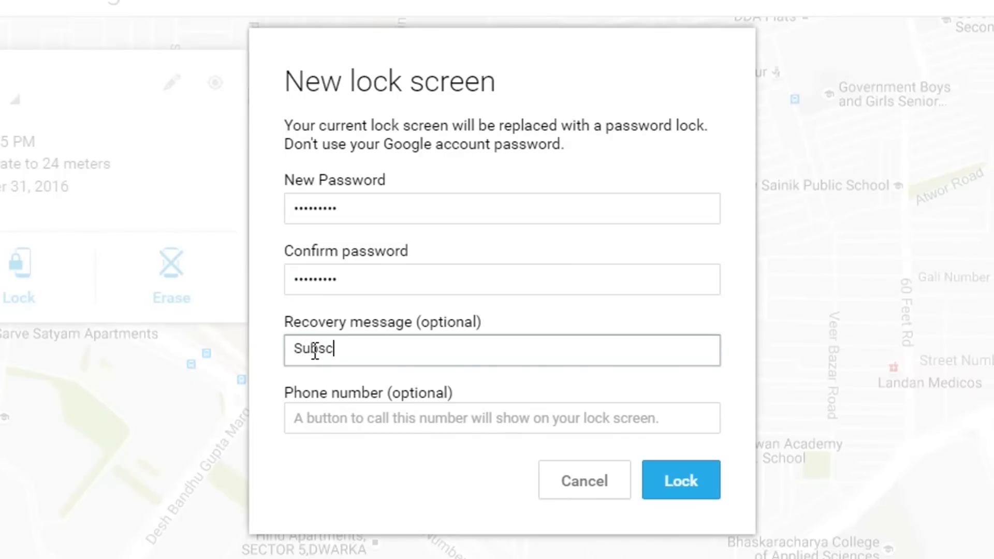
{"action": "type", "text": "ribe"}
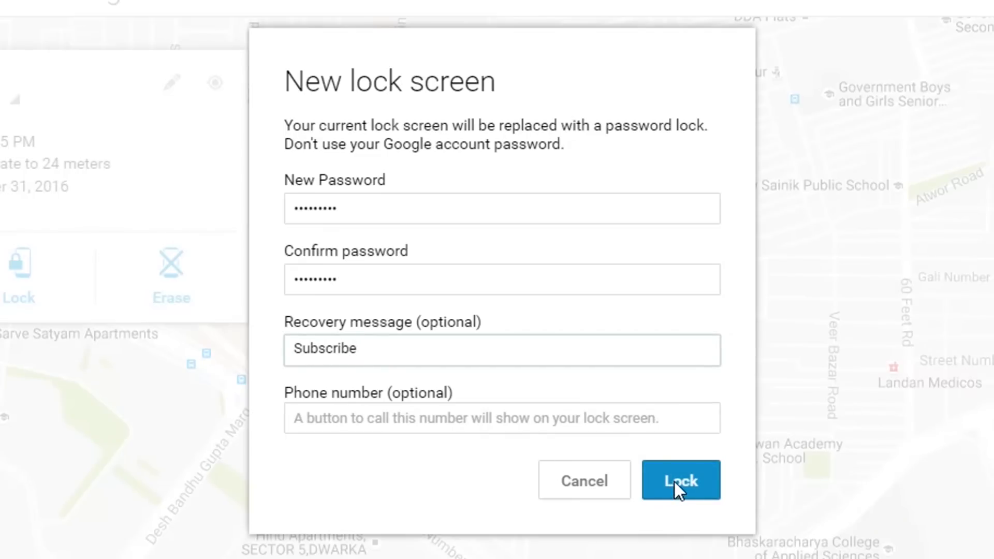
{"action": "left_click", "coordinate": [681, 480]}
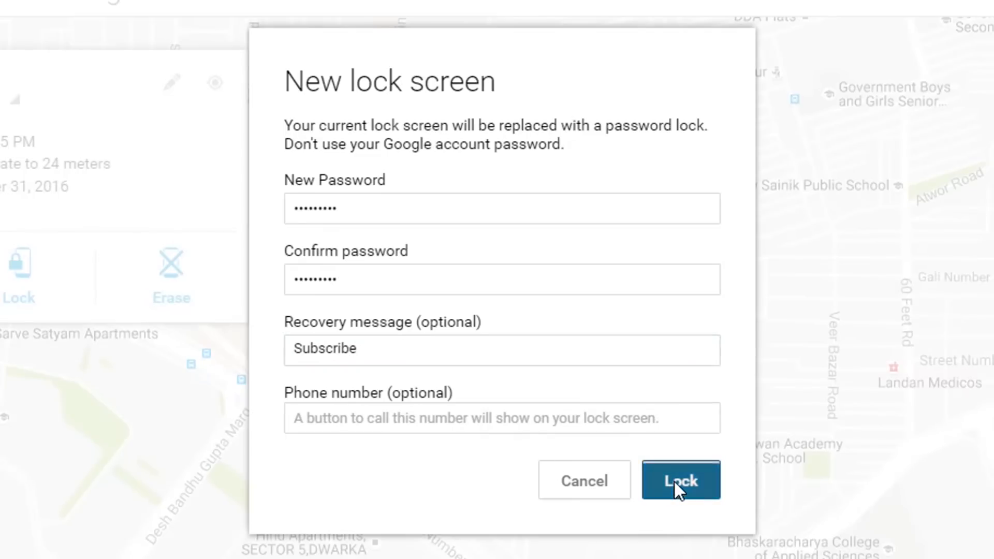
{"action": "left_click", "coordinate": [680, 479]}
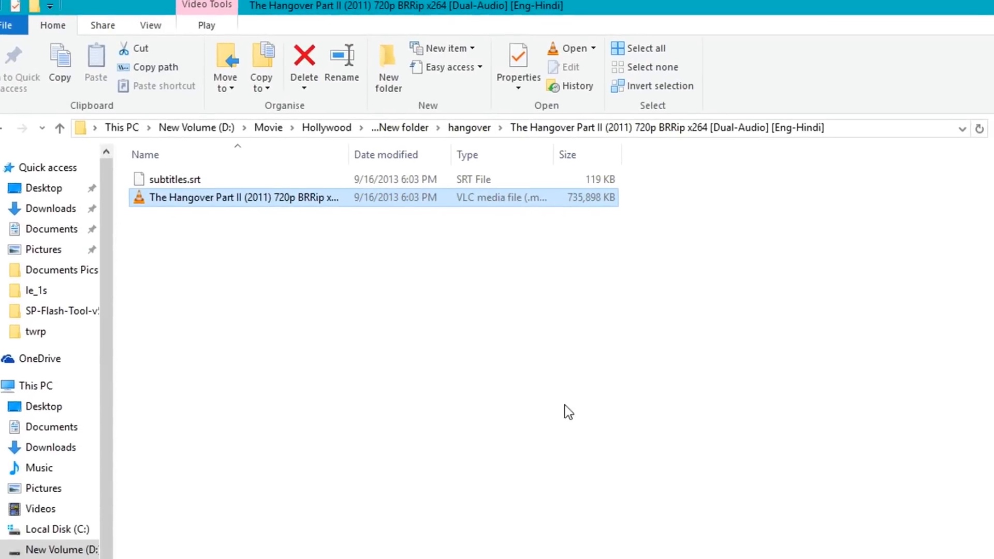
Step: Rename subtitles.srt to The Hangover Part II video's name and play the movie with subtitles
{"action": "double_click", "coordinate": [243, 196]}
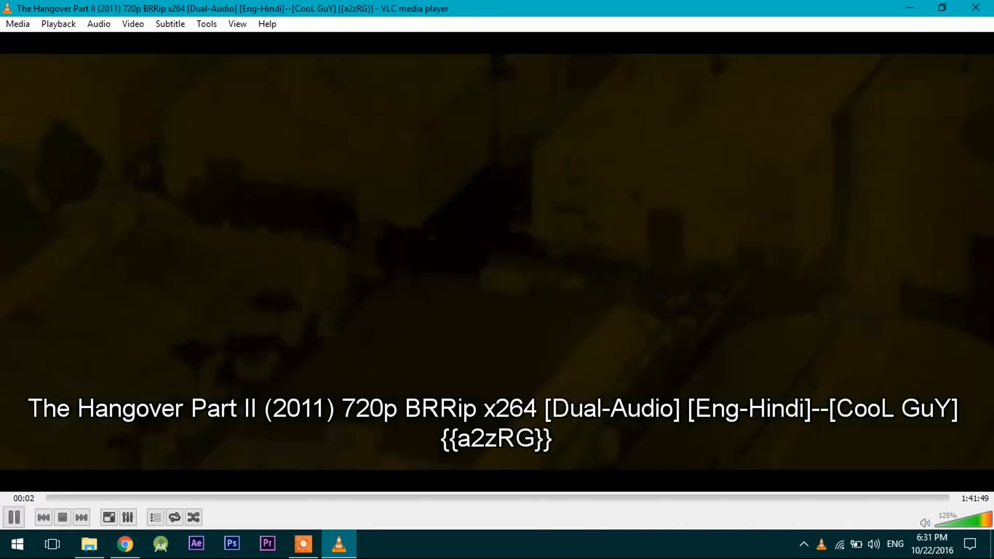
{"action": "right_click", "coordinate": [495, 254]}
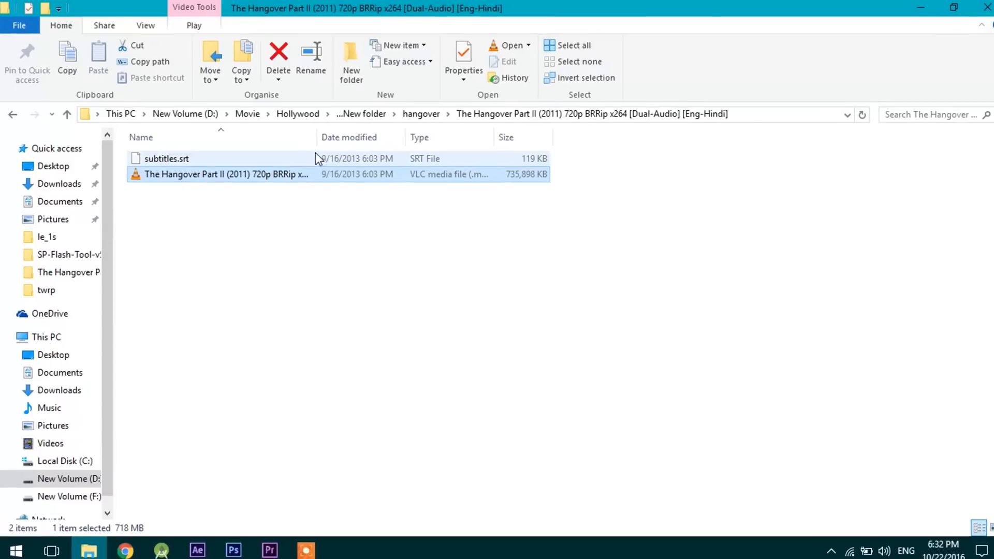
{"action": "mouse_move", "coordinate": [353, 213]}
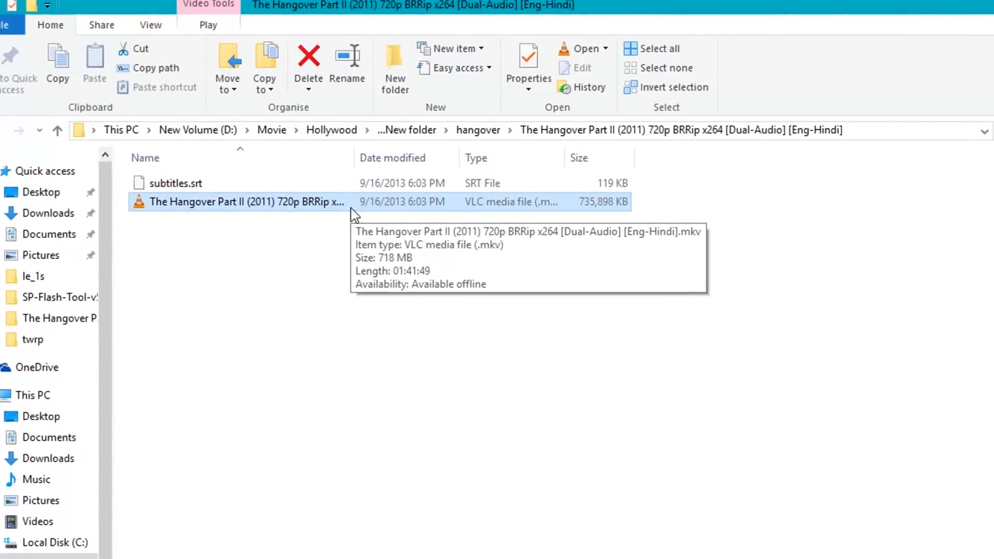
{"action": "key", "text": "f2"}
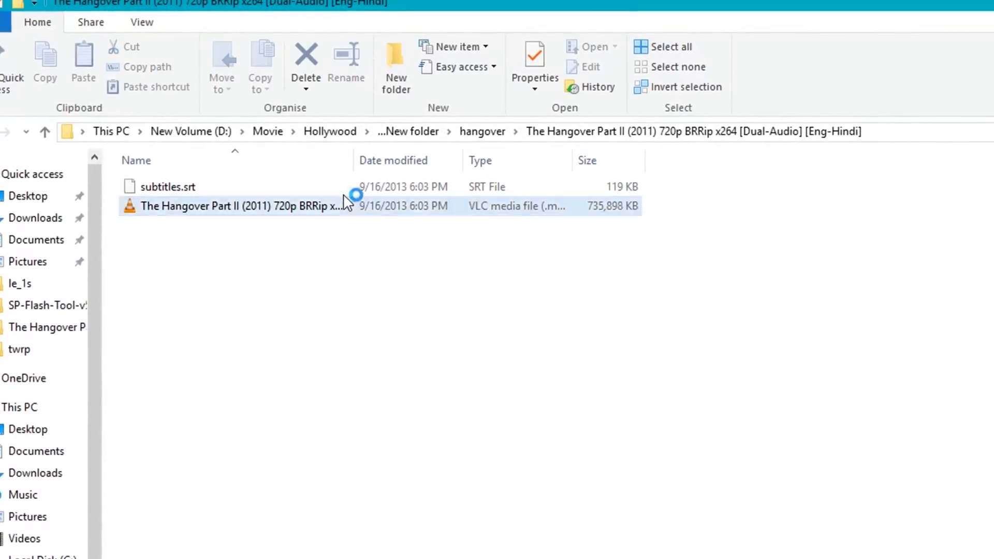
{"action": "left_click", "coordinate": [164, 186]}
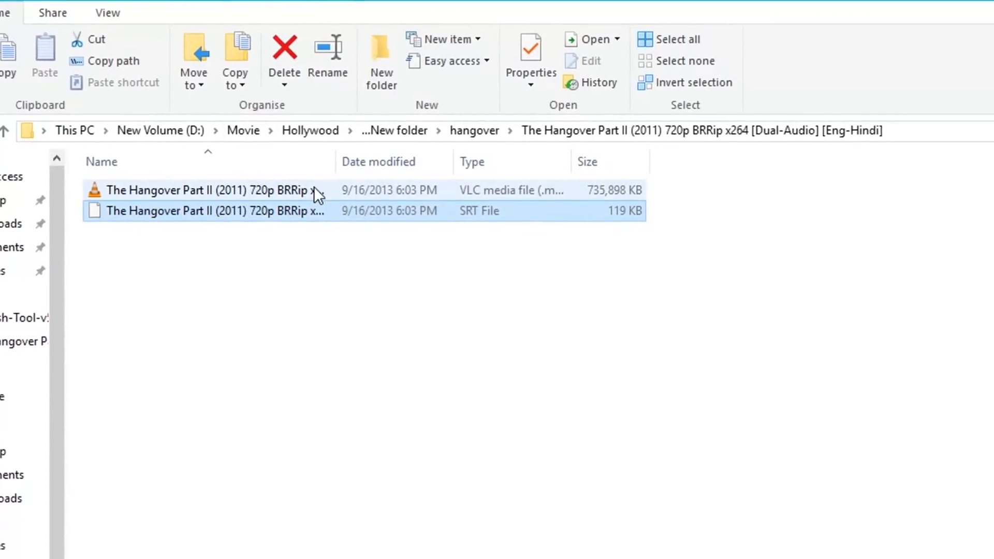
{"action": "double_click", "coordinate": [203, 189]}
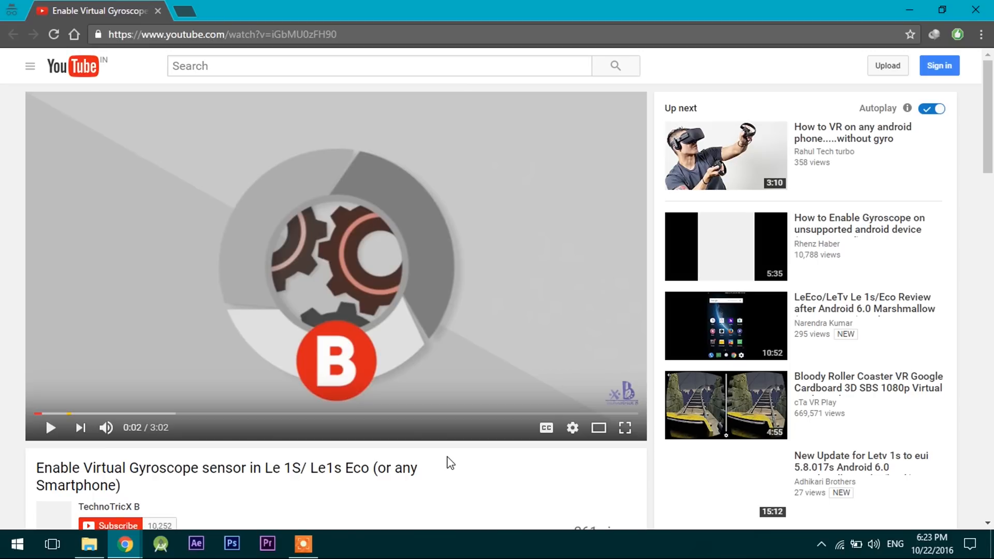
Step: Jump the gyroscope video back and forward 10 seconds with J and L
{"action": "left_click", "coordinate": [50, 427]}
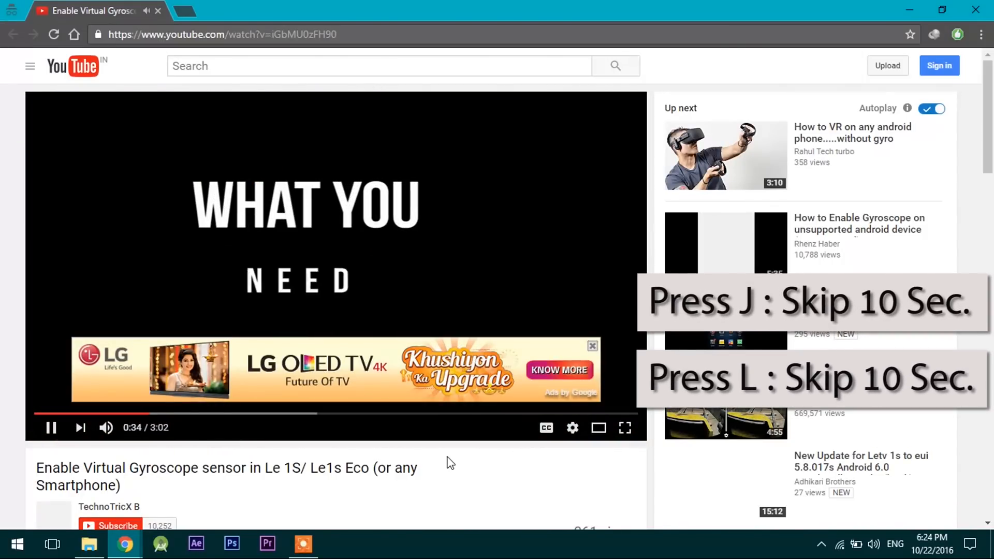
{"action": "left_click", "coordinate": [51, 428]}
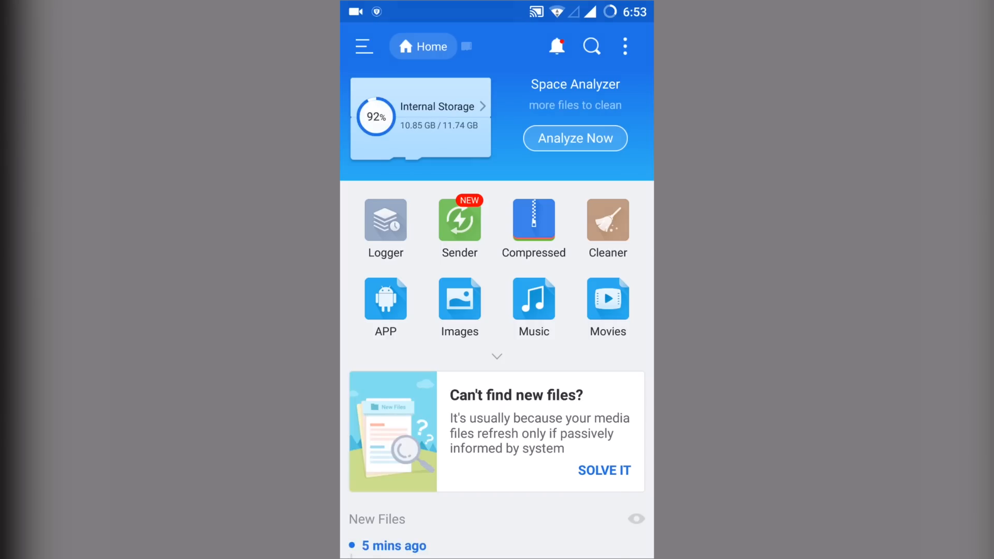
Step: Turn on Remote Manager under Network in ES File Explorer's side menu
{"action": "left_click", "coordinate": [364, 45]}
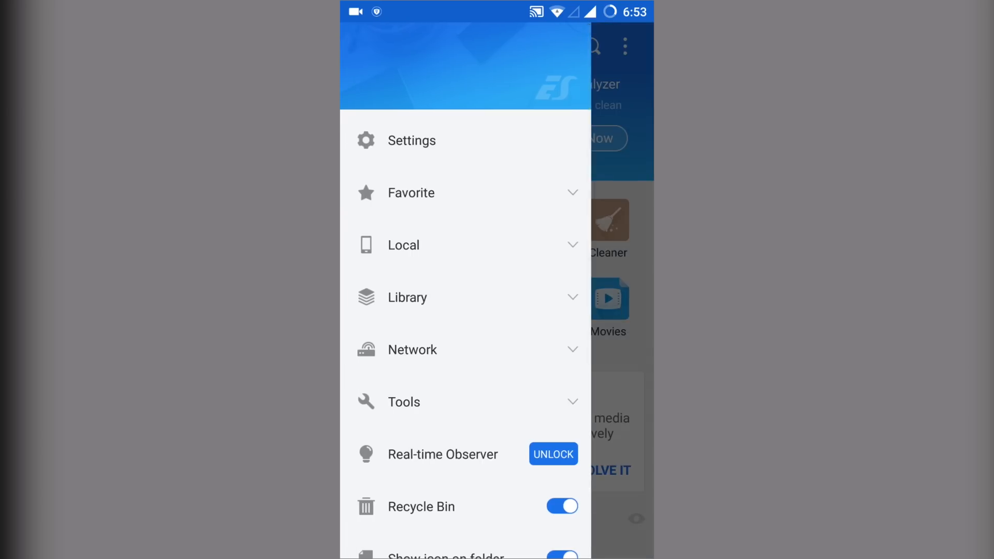
{"action": "scroll", "scroll_direction": "down", "scroll_amount": 3}
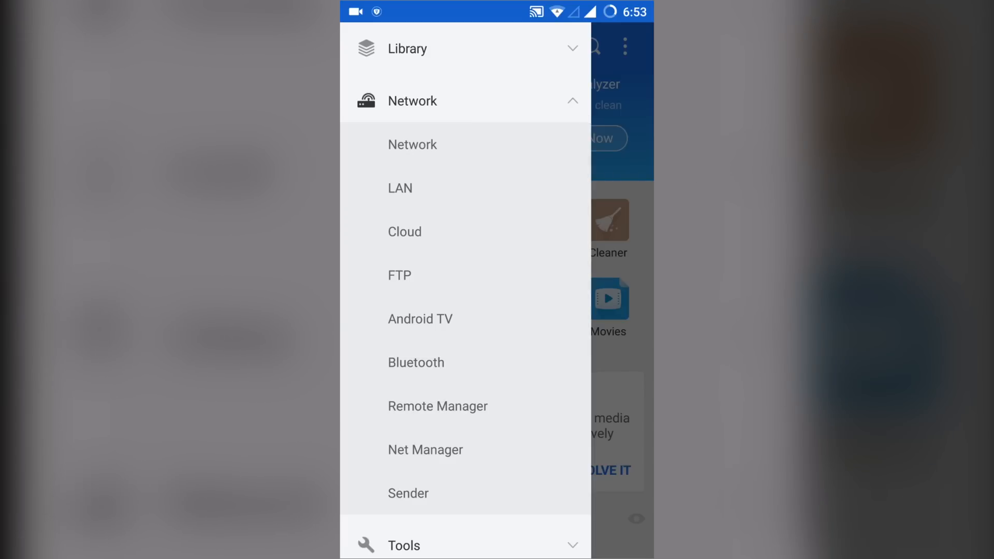
{"action": "left_click", "coordinate": [437, 405]}
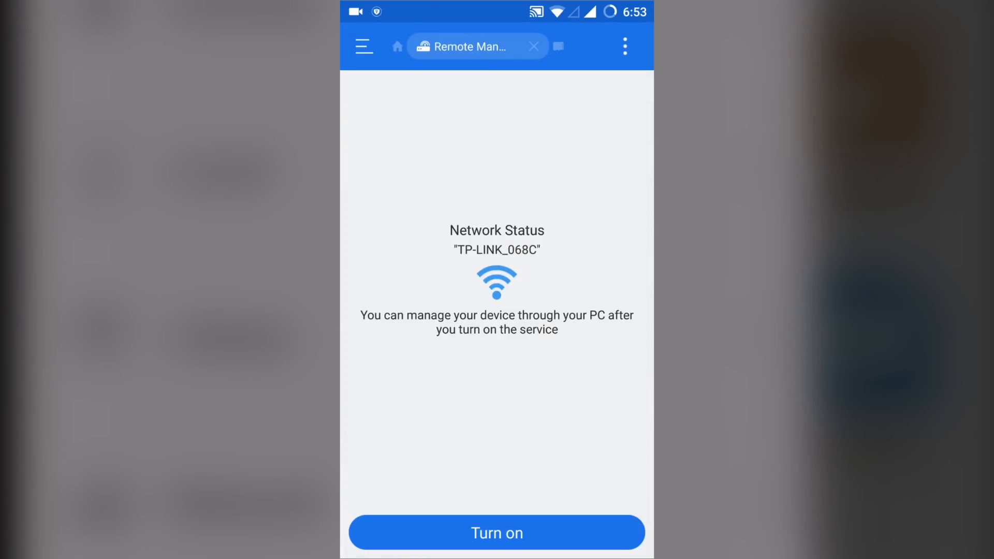
{"action": "left_click", "coordinate": [496, 532]}
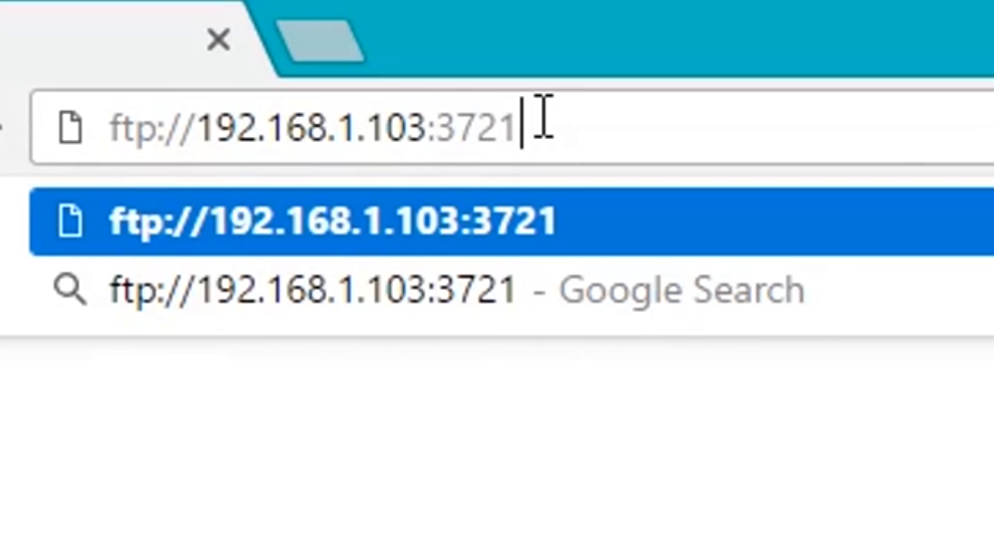
Step: Load ftp://192.168.1.103:3721 and open the phone's DCIM folder
{"action": "key", "text": "Enter"}
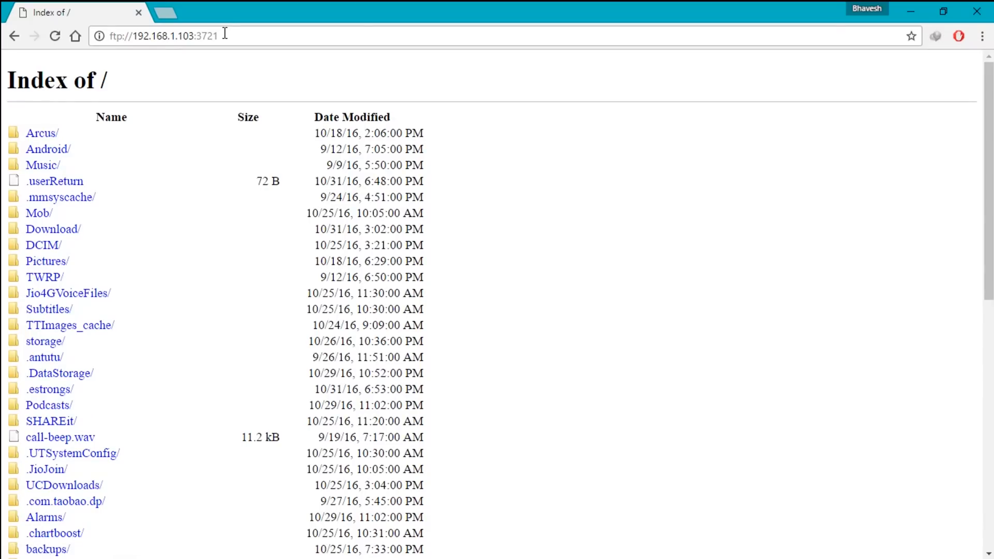
{"action": "mouse_move", "coordinate": [540, 298]}
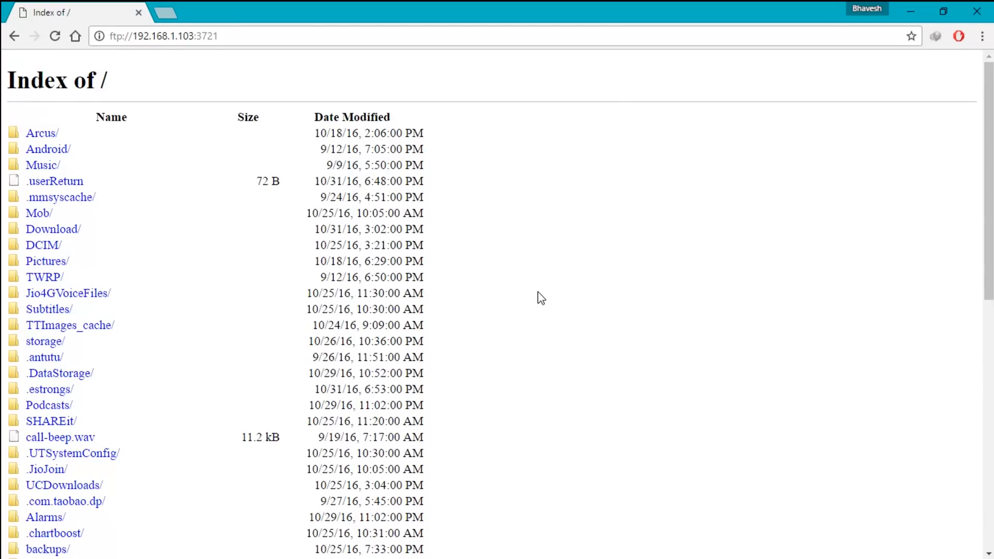
{"action": "scroll", "scroll_direction": "down", "scroll_amount": 3}
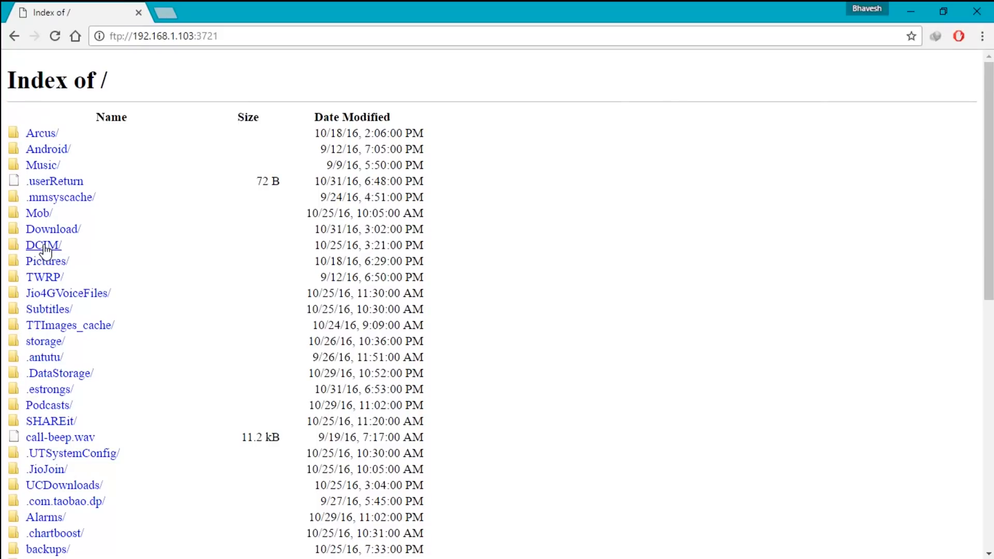
{"action": "left_click", "coordinate": [43, 244]}
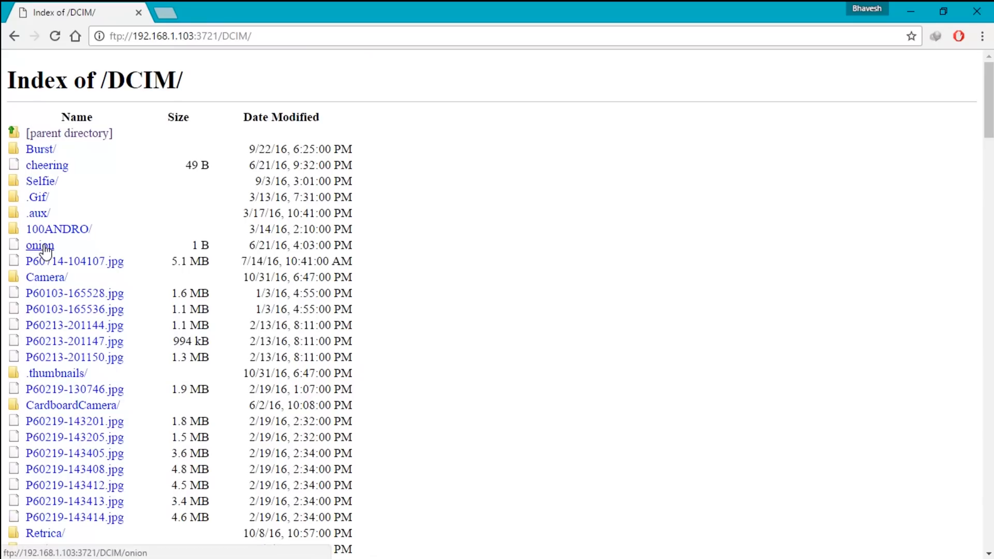
{"action": "scroll", "scroll_direction": "down", "scroll_amount": 3}
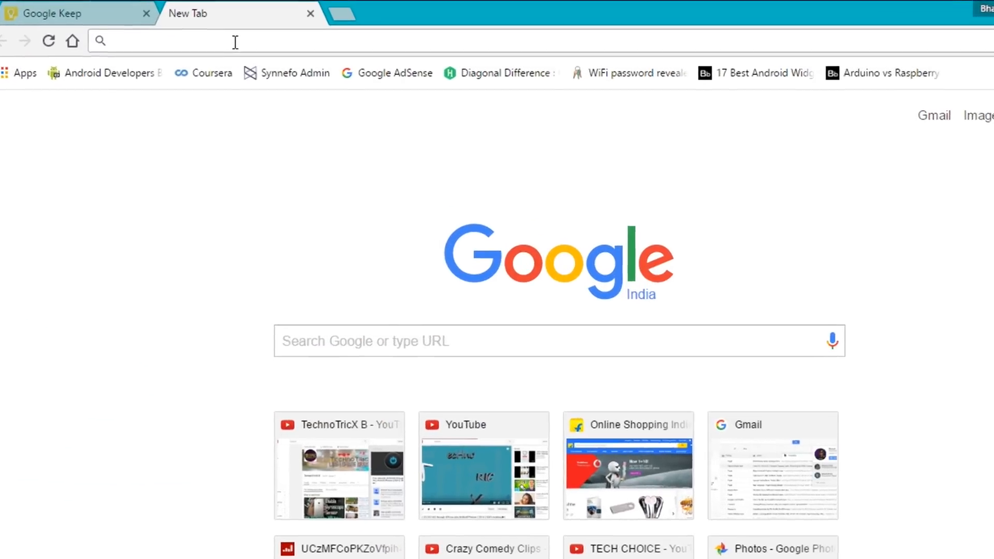
Step: Search YouTube from the omnibox via youtube.com + Tab for iPhone 7 videos
{"action": "type", "text": "youtube.com"}
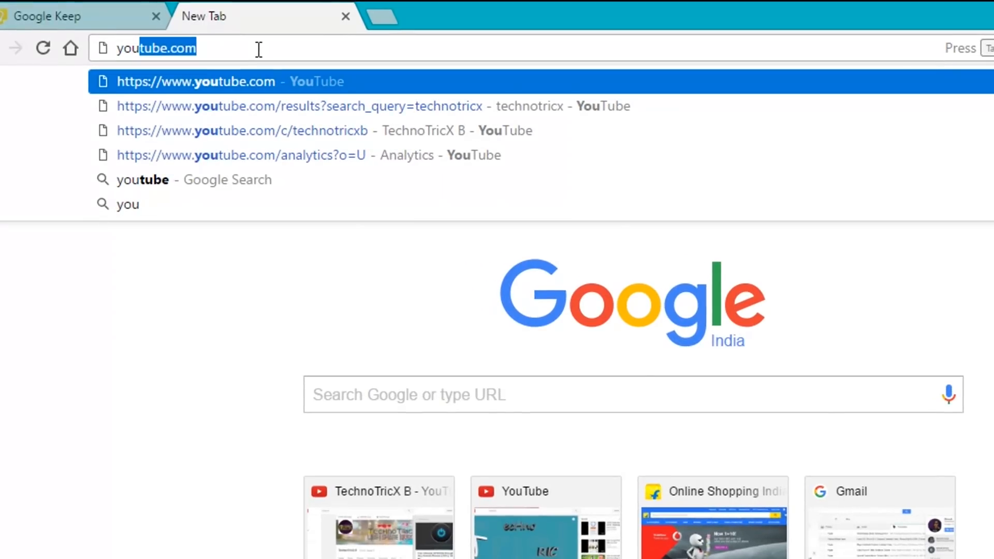
{"action": "key", "text": "Tab"}
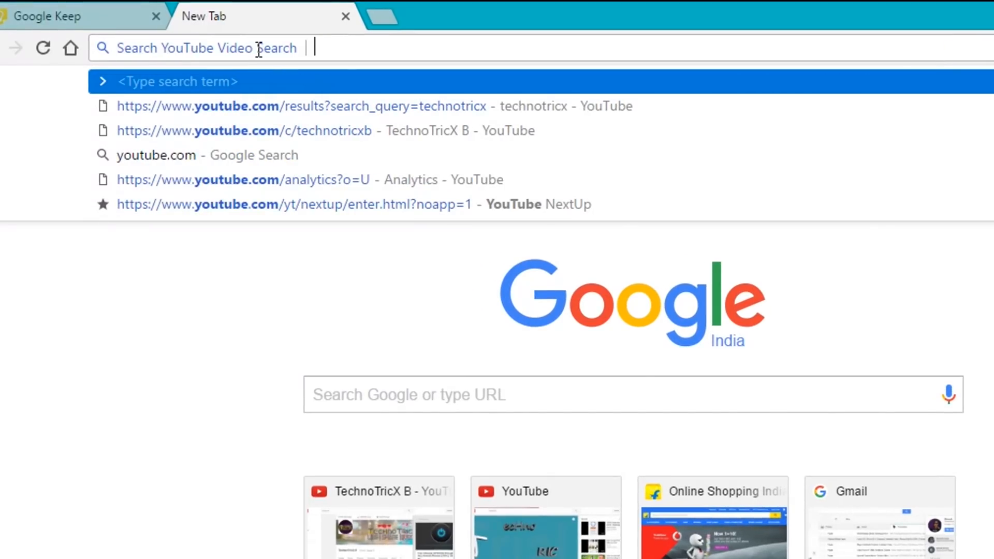
{"action": "mouse_move", "coordinate": [309, 60]}
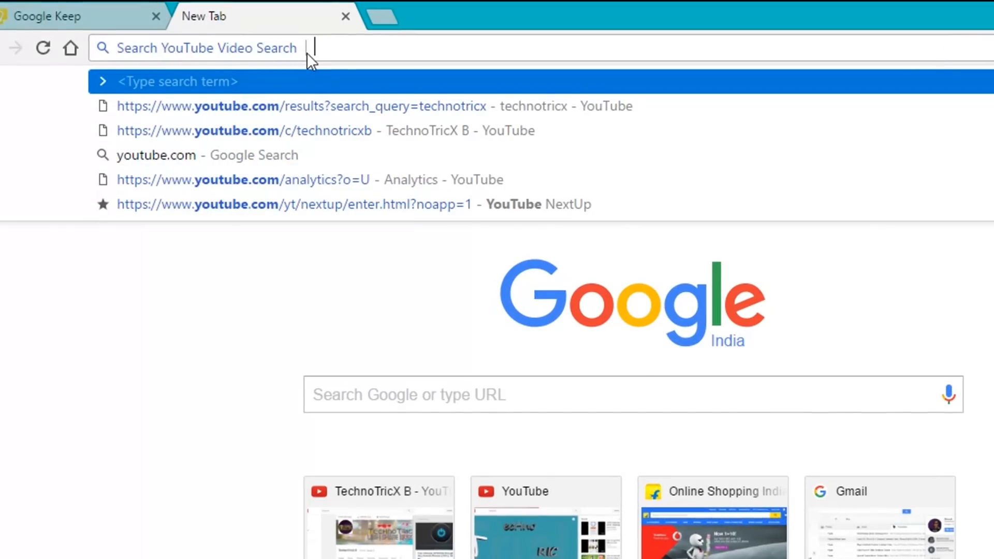
{"action": "type", "text": "ipho"}
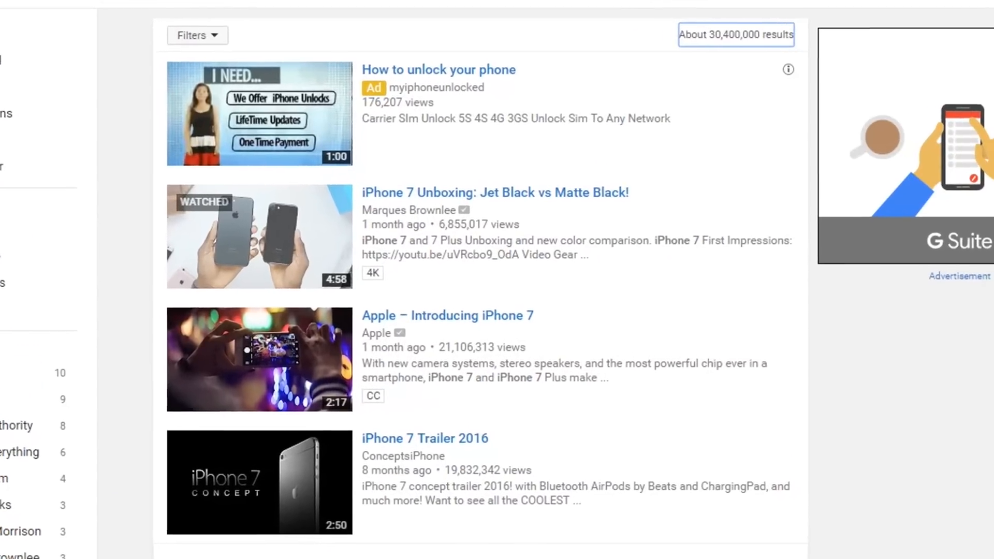
{"action": "scroll", "scroll_direction": "down", "scroll_amount": 3}
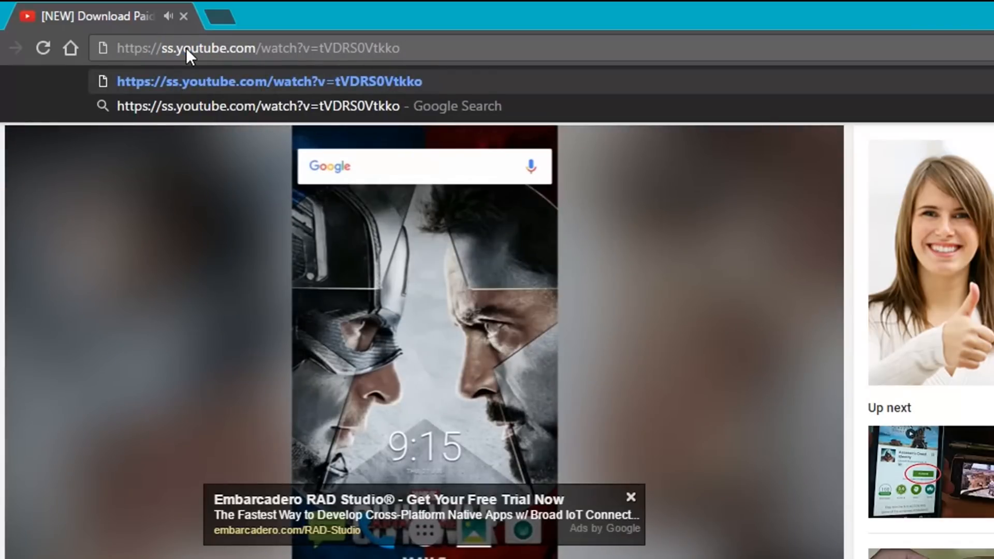
Step: Load the ss.youtube.com link on SaveFrom.net and download the video as MP4 720p
{"action": "key", "text": "Backspace"}
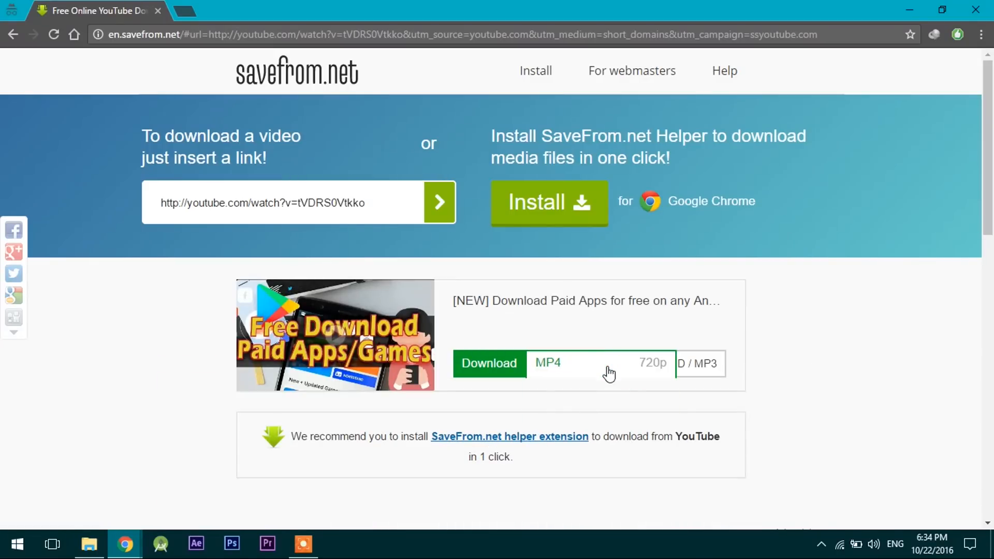
{"action": "left_click", "coordinate": [599, 363]}
{"action": "type", "text": "don"}
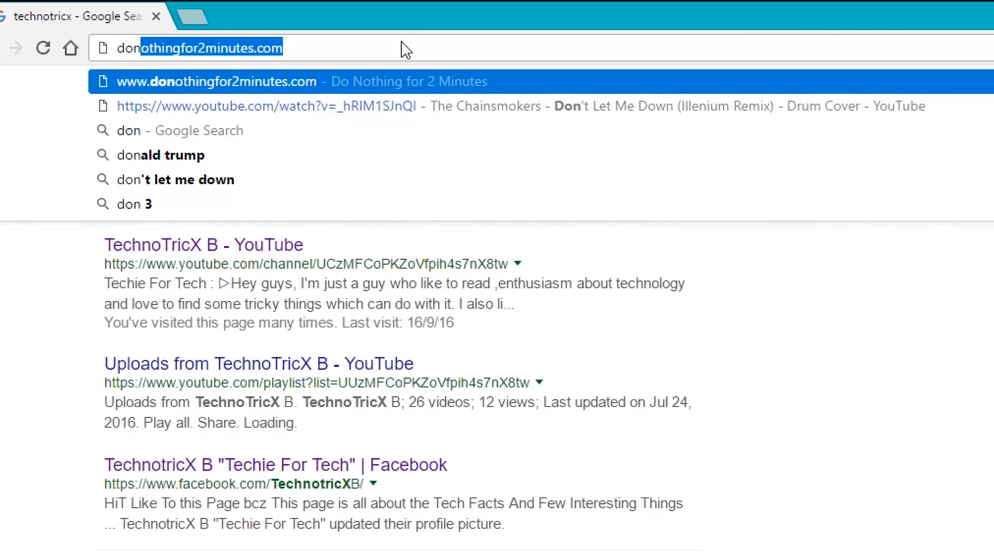
Step: Load donothingfor2minutes.com and let its two-minute countdown run
{"action": "left_click", "coordinate": [216, 81]}
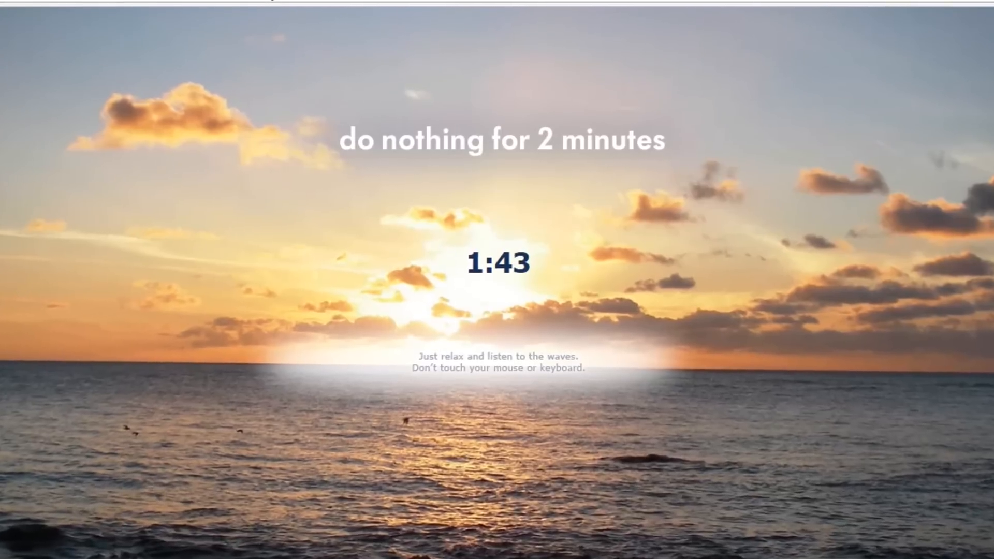
{"action": "mouse_move", "coordinate": [592, 374]}
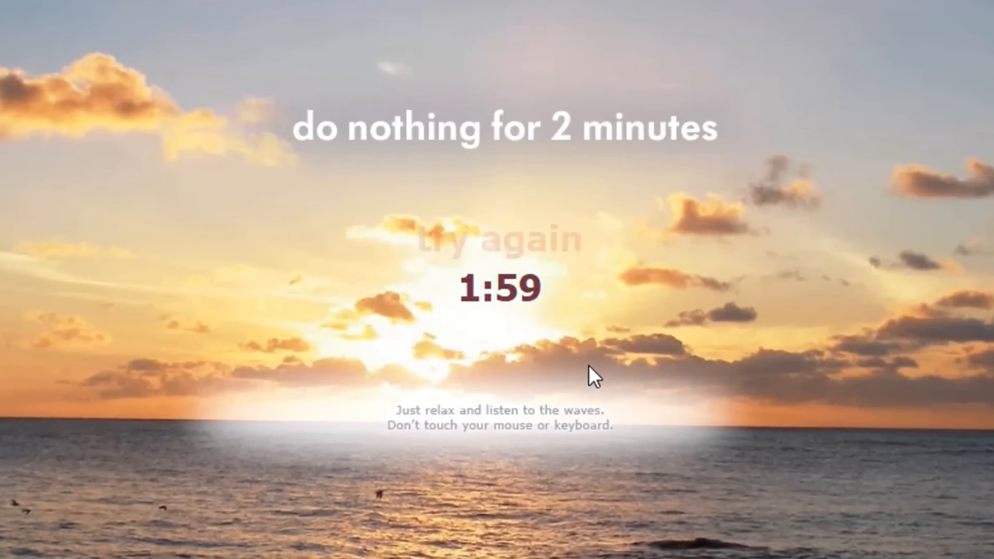